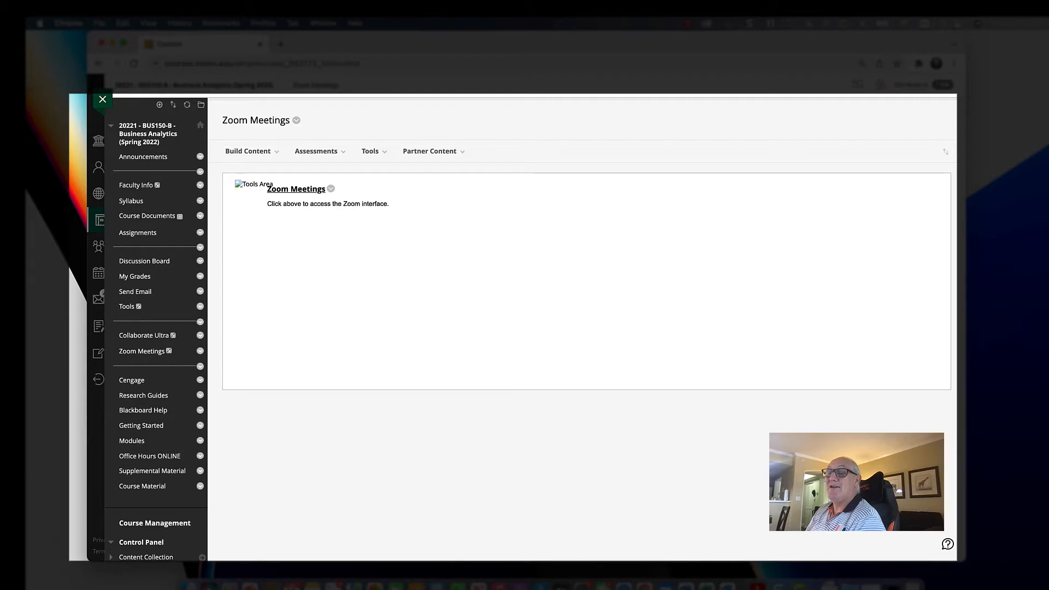
pyautogui.moveTo(396, 283)
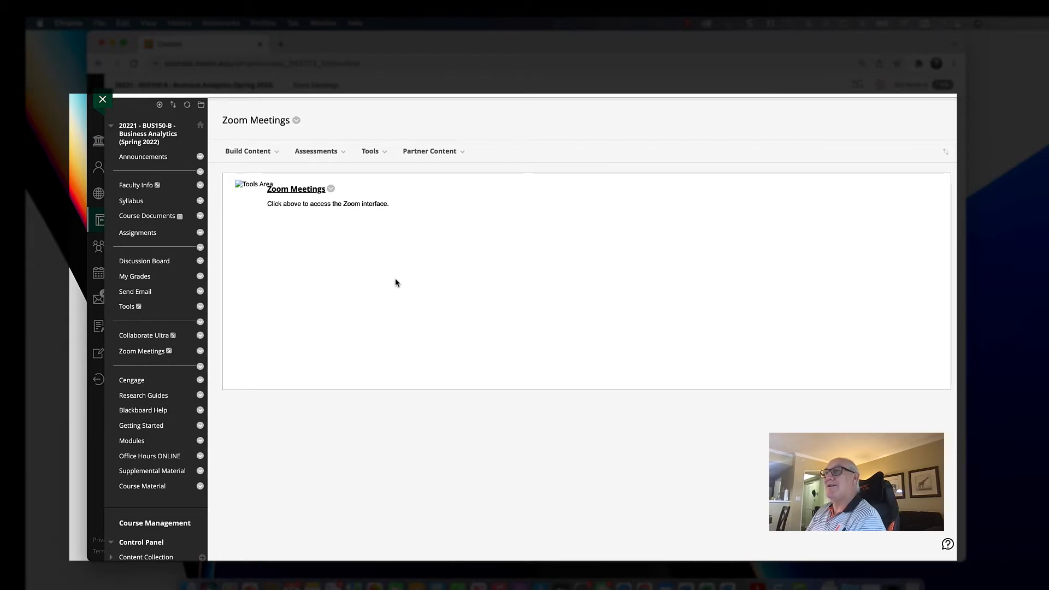
pyautogui.moveTo(404, 294)
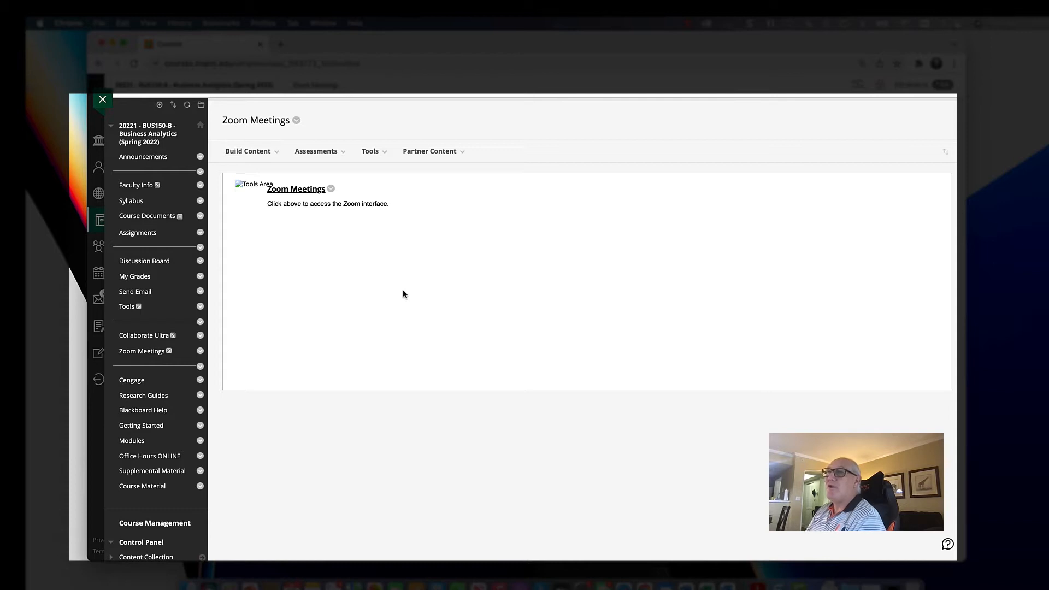
pyautogui.moveTo(112, 387)
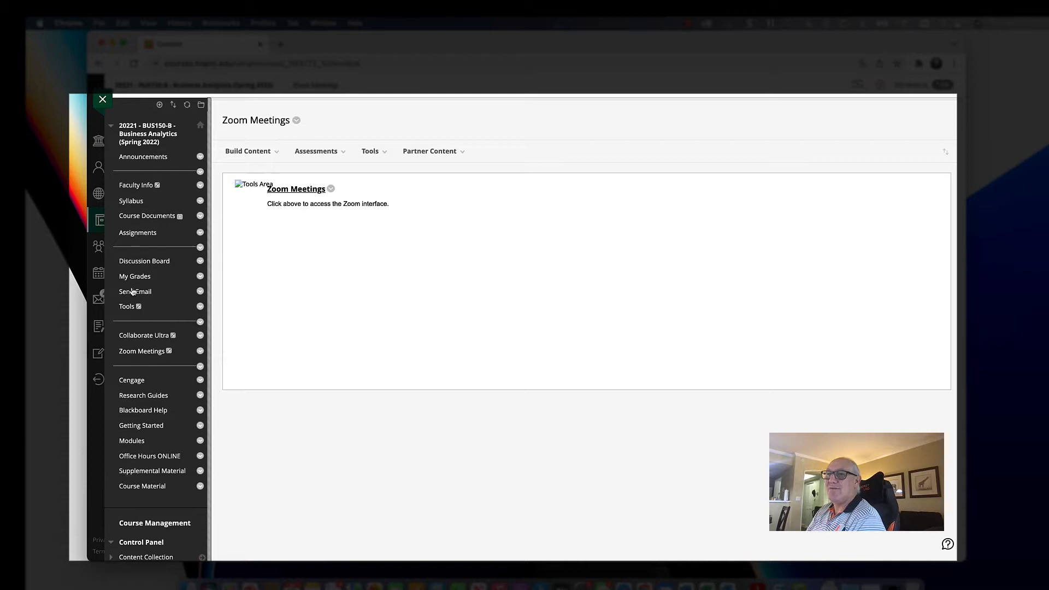
pyautogui.moveTo(142, 351)
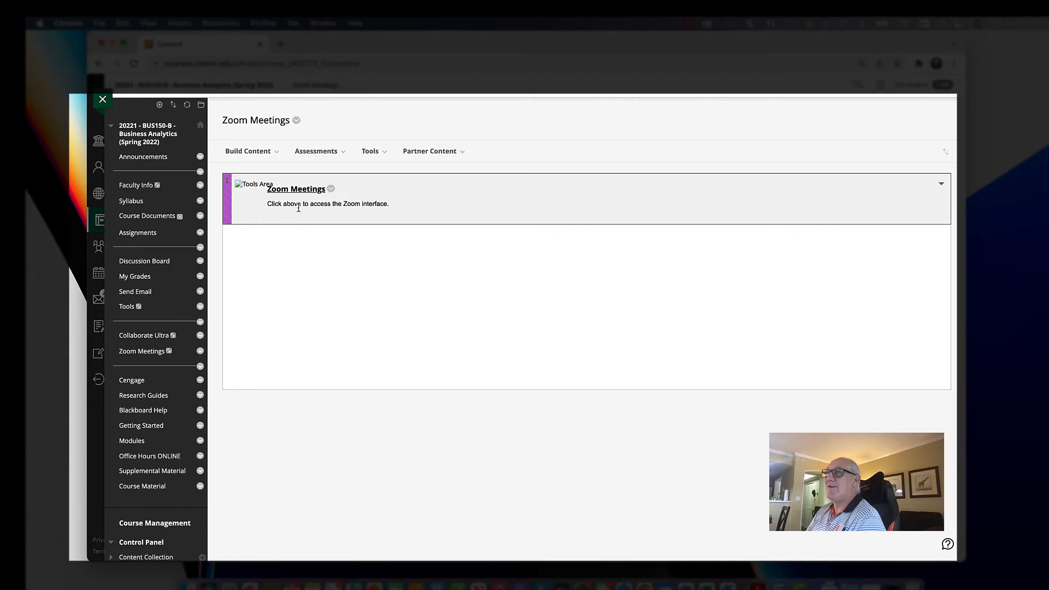
pyautogui.moveTo(325, 204)
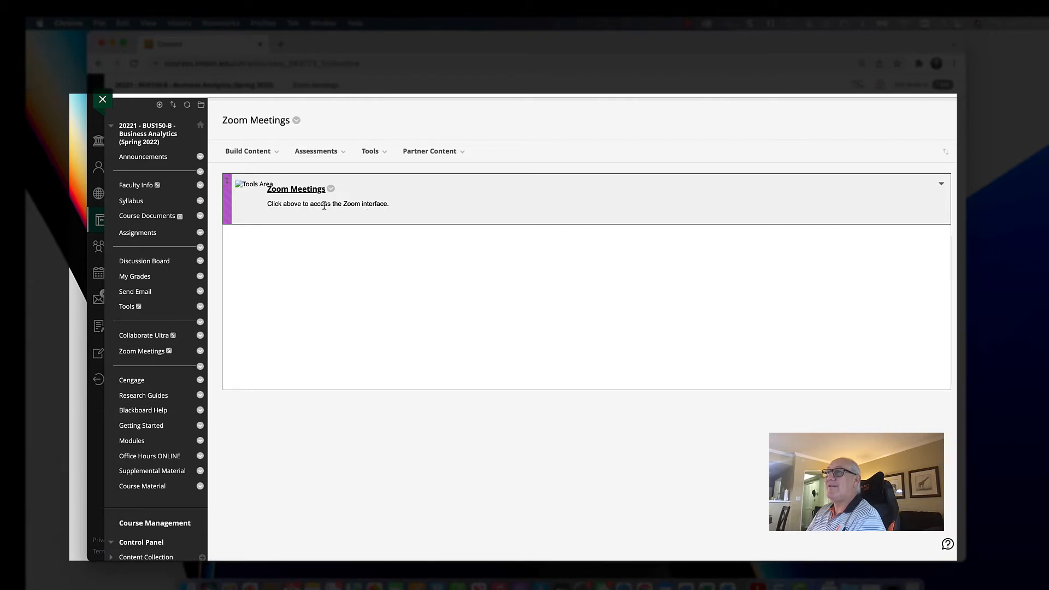
pyautogui.moveTo(436, 208)
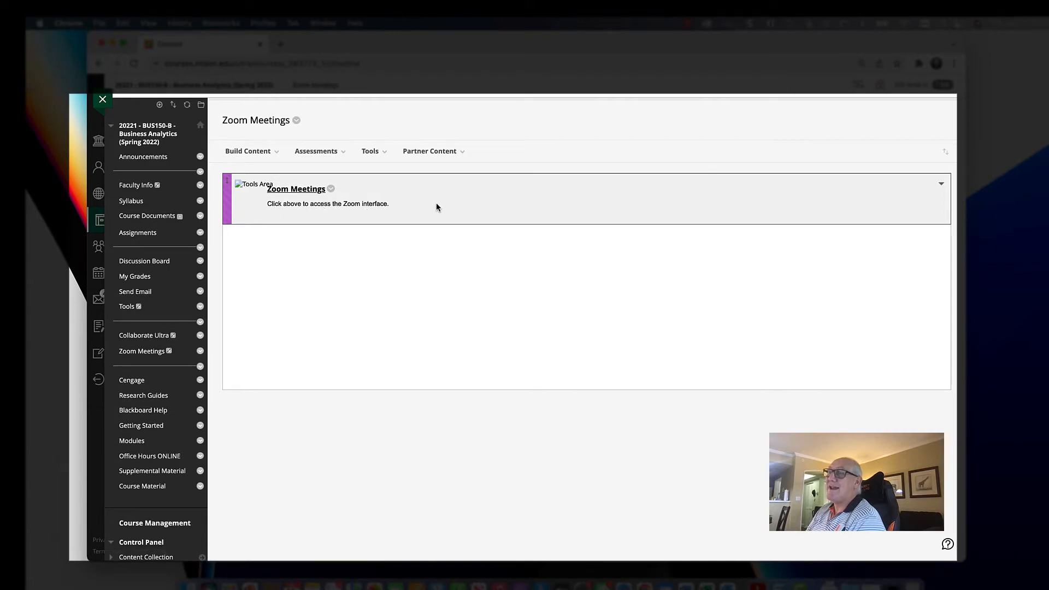
pyautogui.moveTo(296, 189)
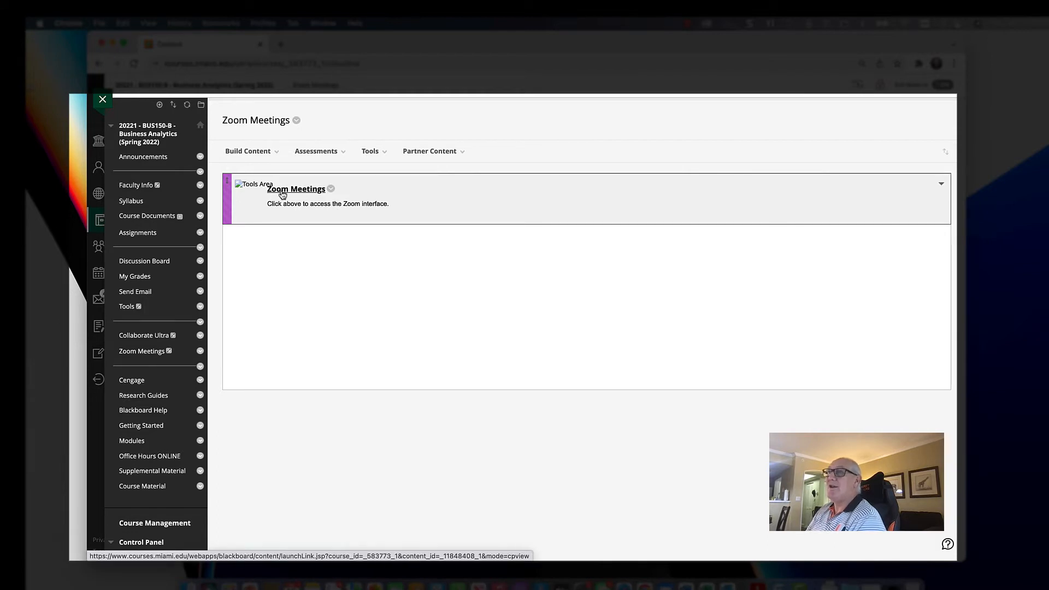
# - Launch Zoom Meetings from the course to list the recurring Business Analytics class sessions
pyautogui.click(297, 189)
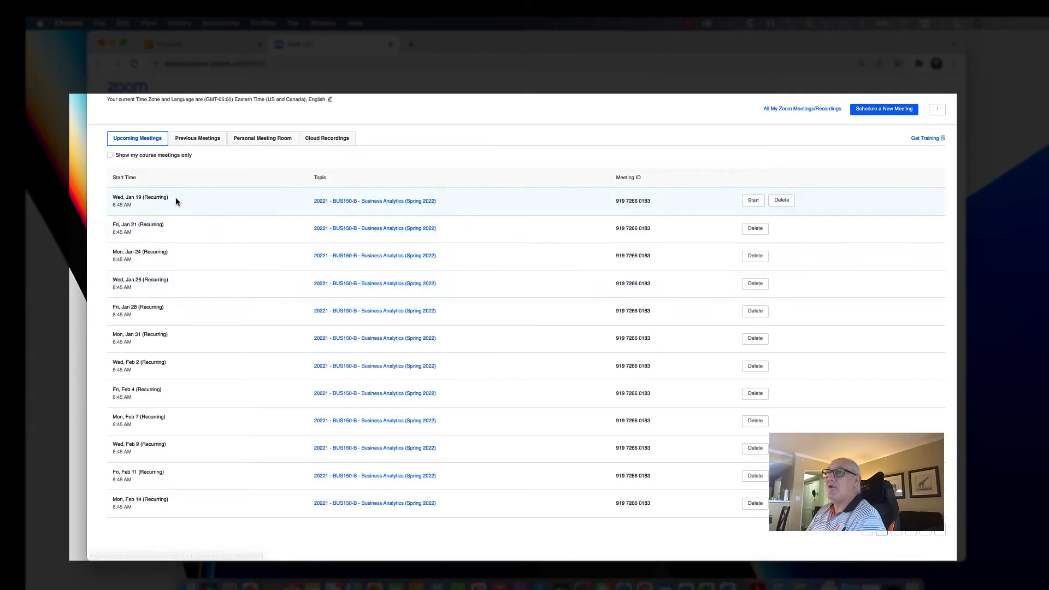
pyautogui.moveTo(713, 222)
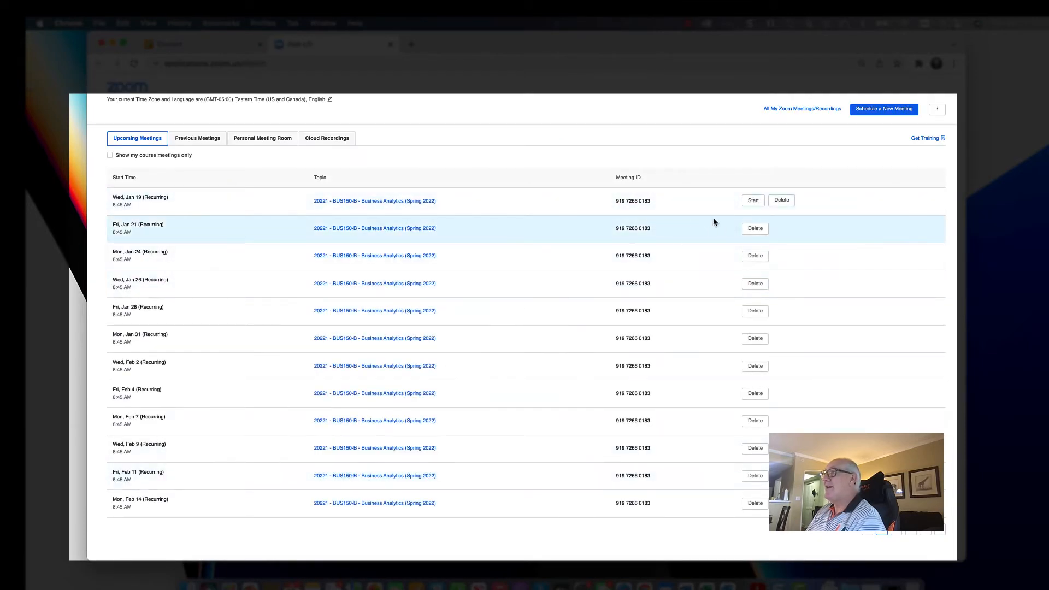
pyautogui.moveTo(505, 343)
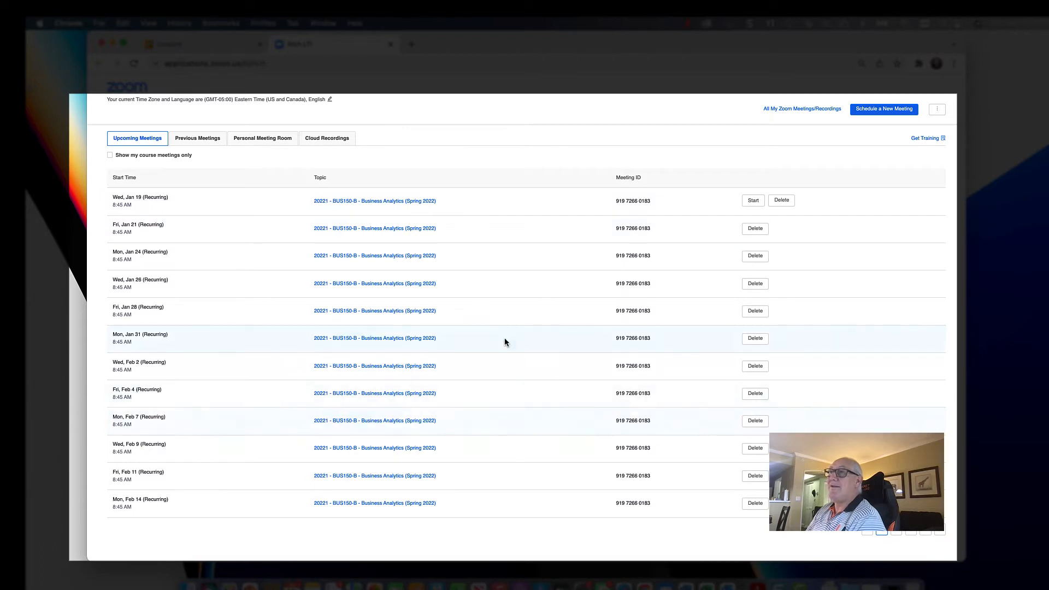
pyautogui.moveTo(338, 261)
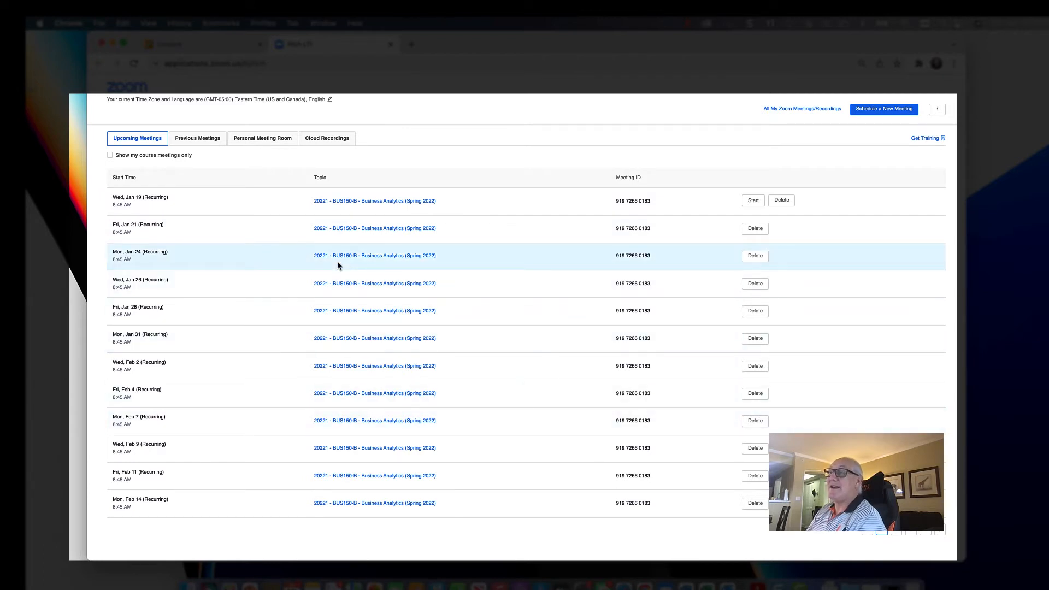
pyautogui.moveTo(765, 208)
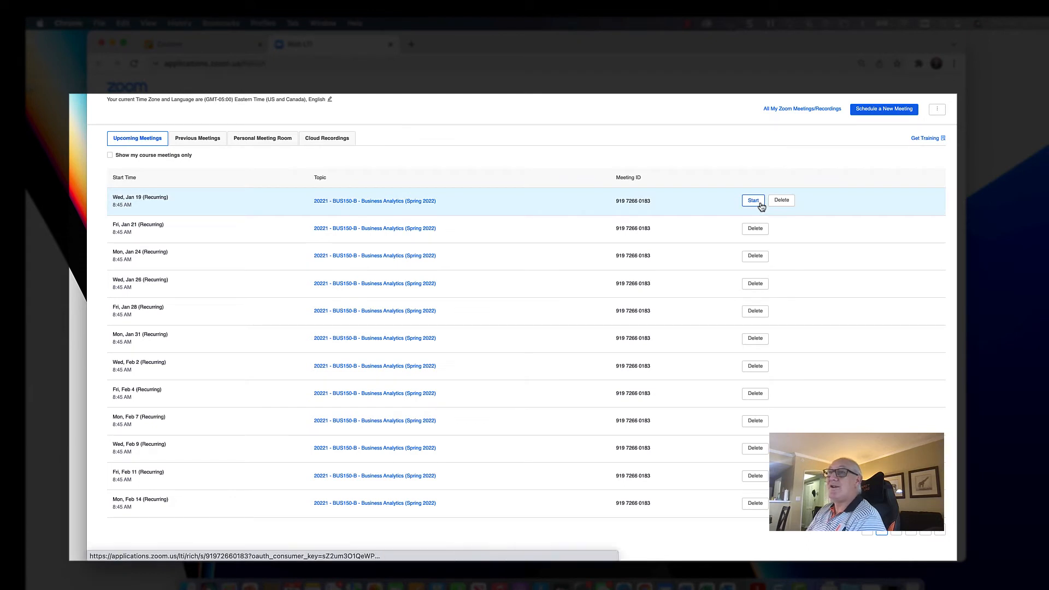
pyautogui.moveTo(233, 204)
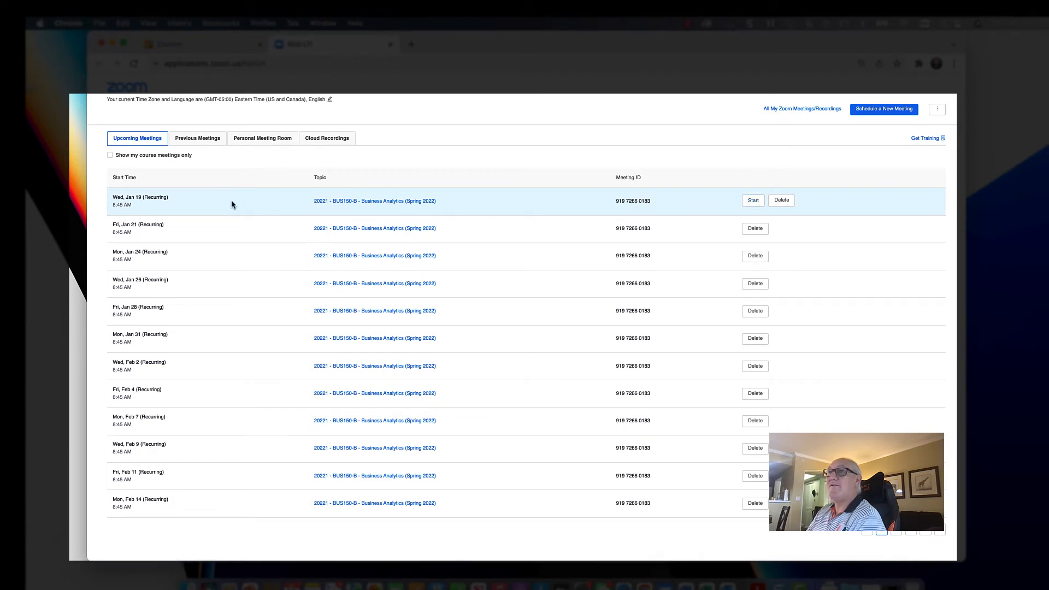
pyautogui.moveTo(297, 147)
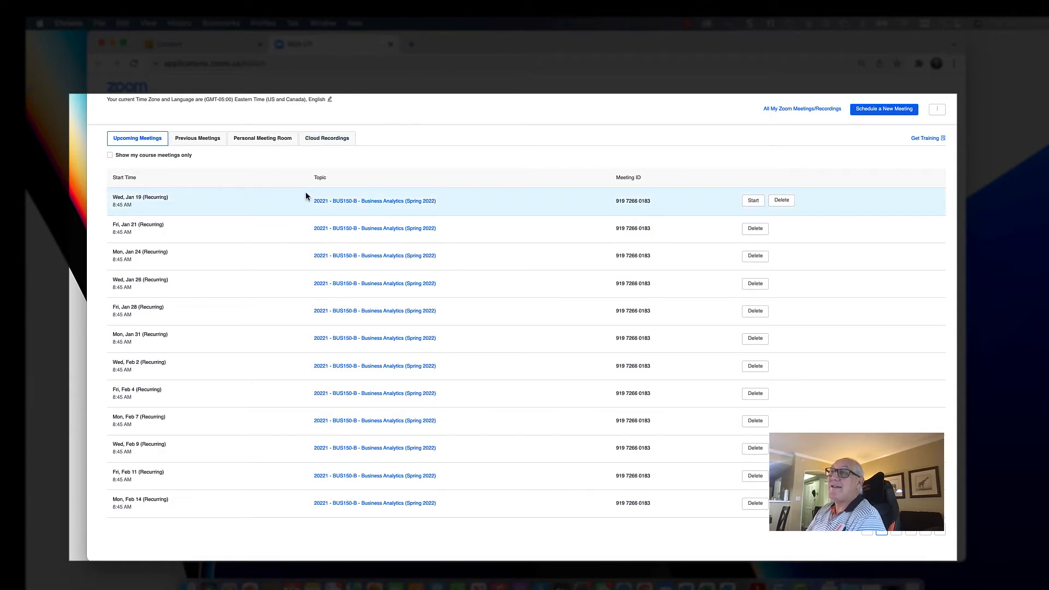
pyautogui.moveTo(318, 147)
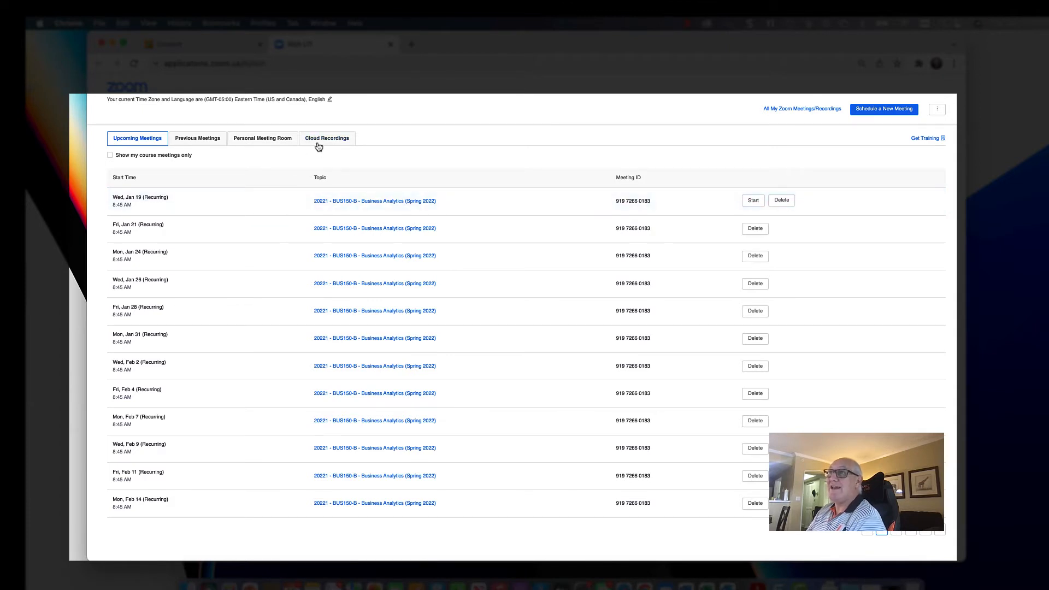
pyautogui.click(327, 138)
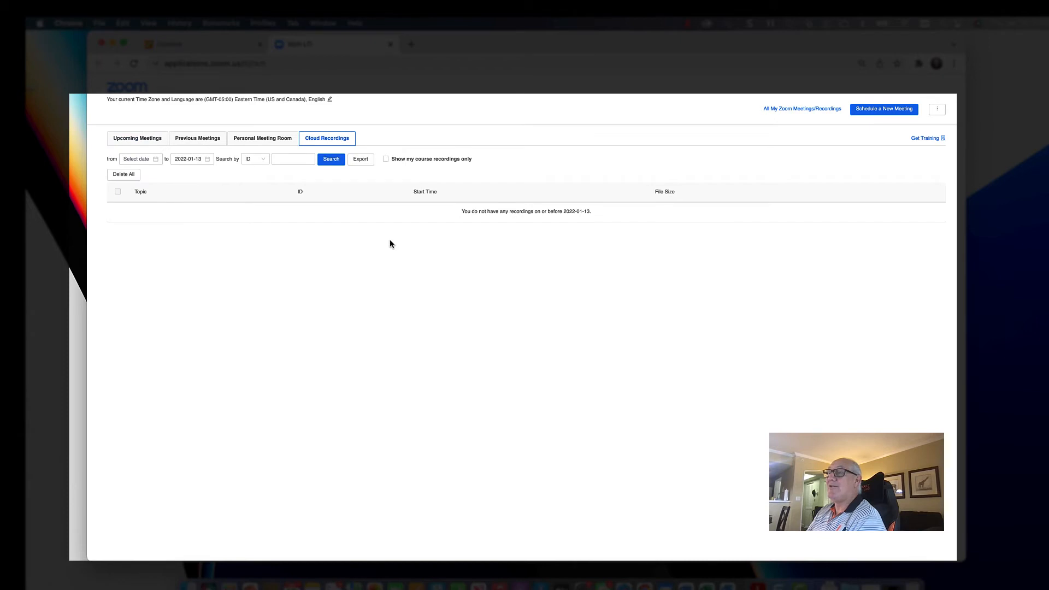
pyautogui.moveTo(151, 183)
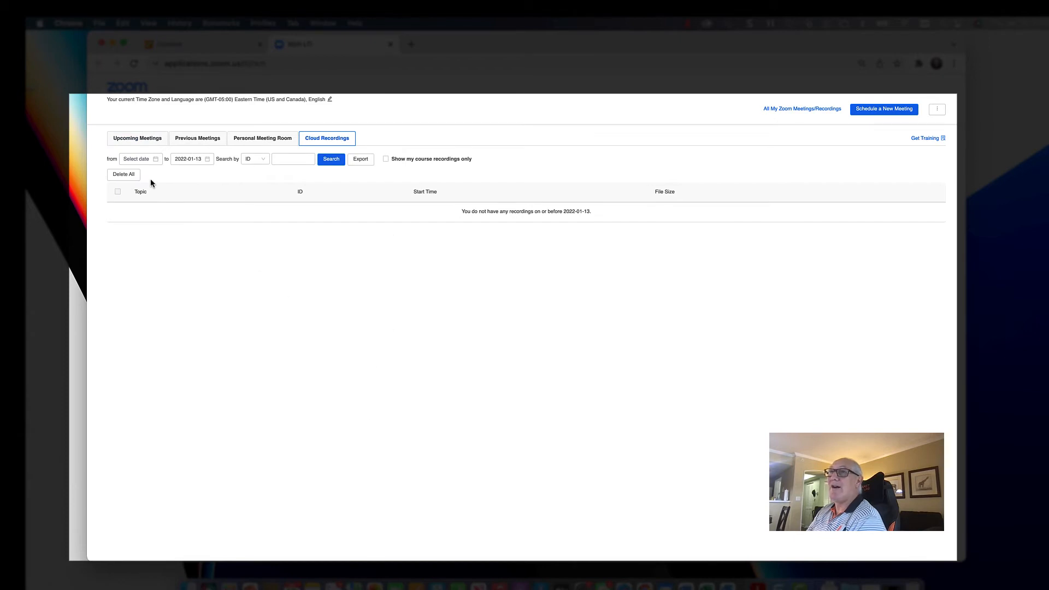
pyautogui.click(138, 138)
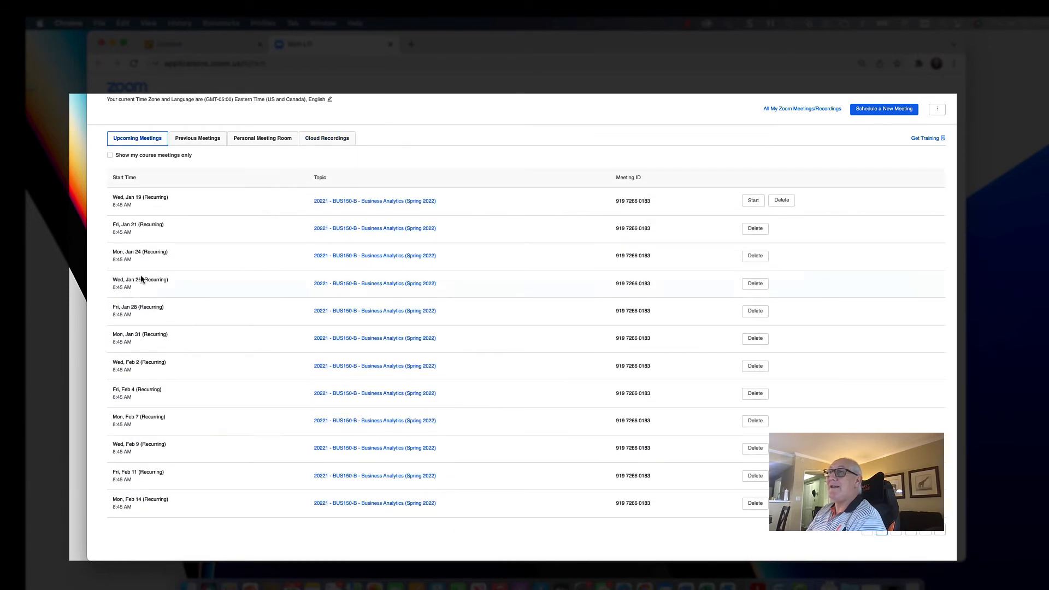
pyautogui.click(326, 137)
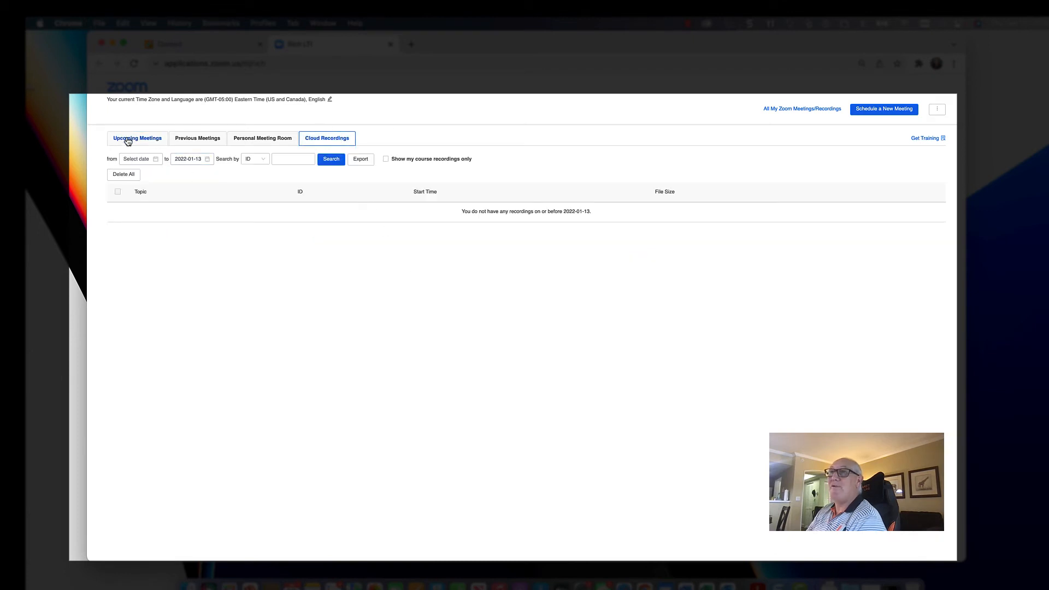
pyautogui.click(138, 138)
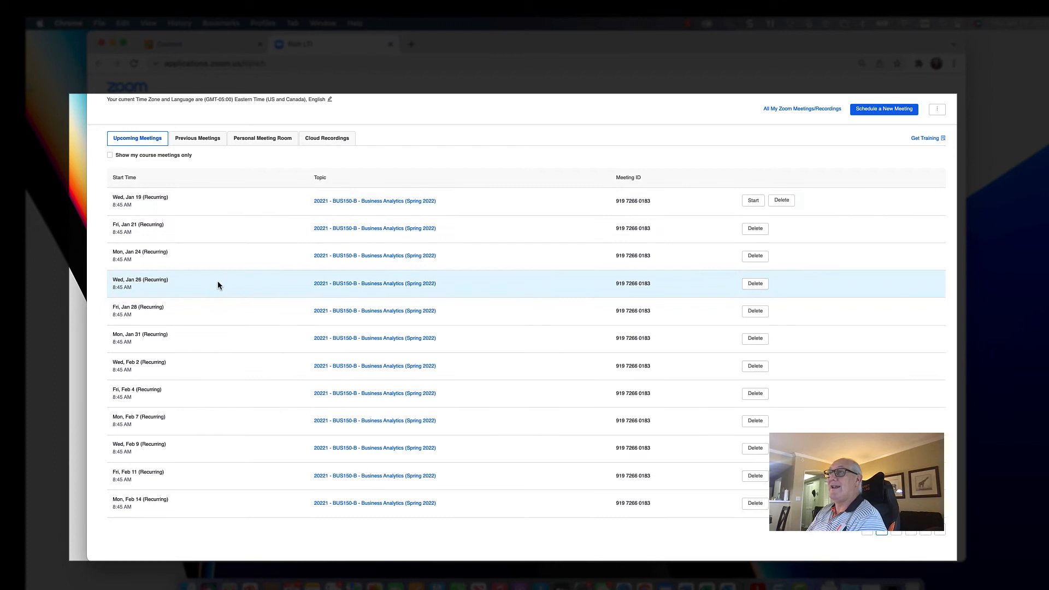
pyautogui.moveTo(194, 196)
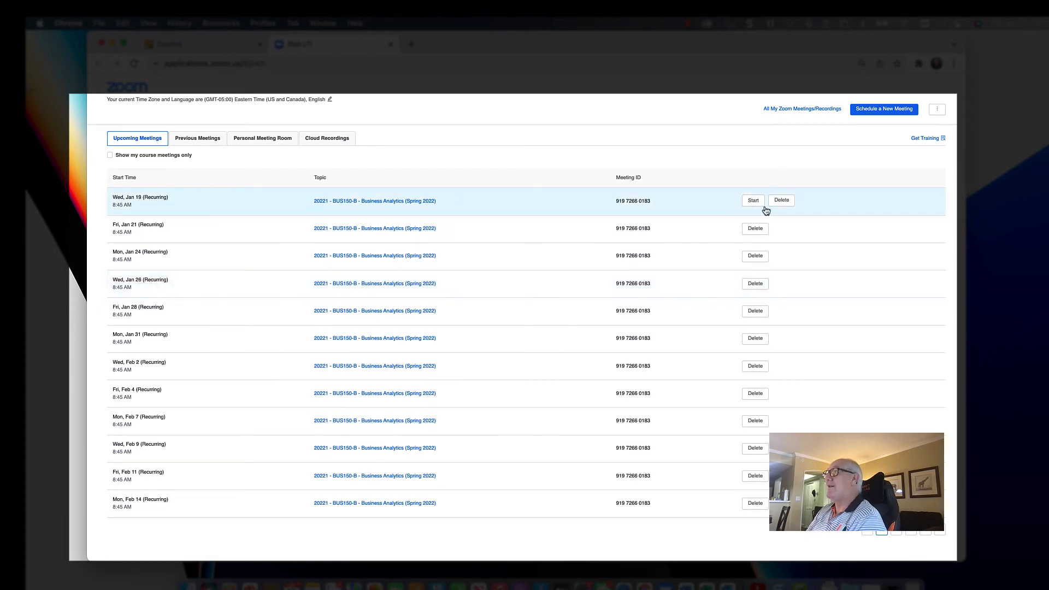
pyautogui.moveTo(511, 256)
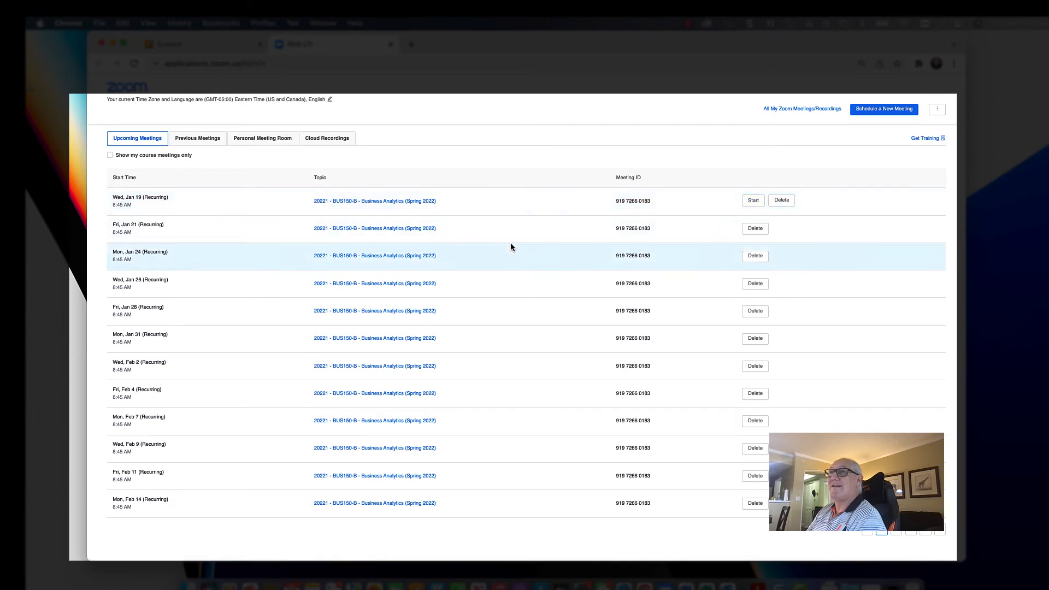
pyautogui.moveTo(321, 132)
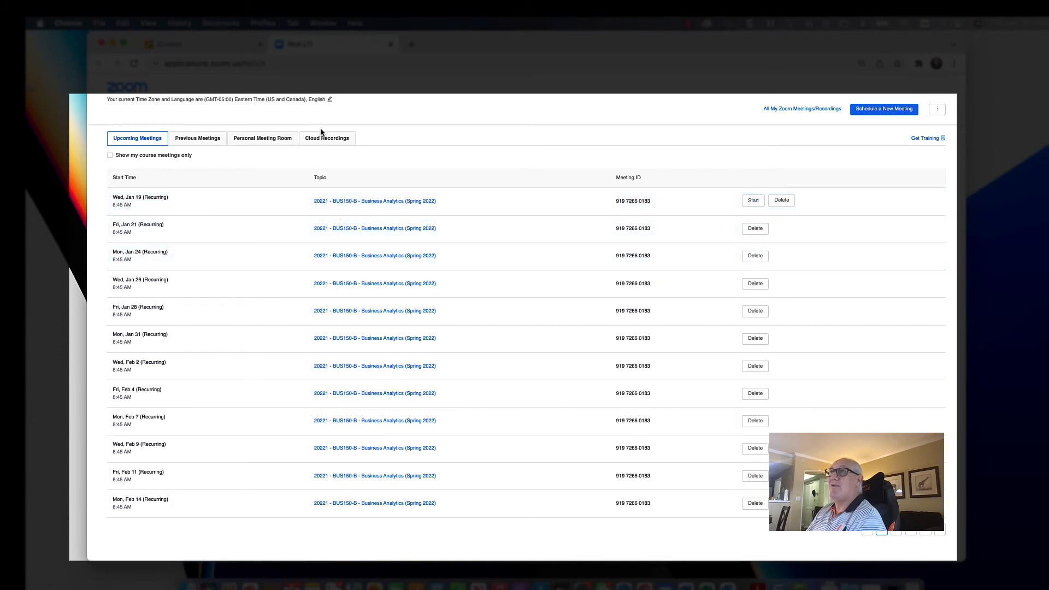
pyautogui.click(327, 138)
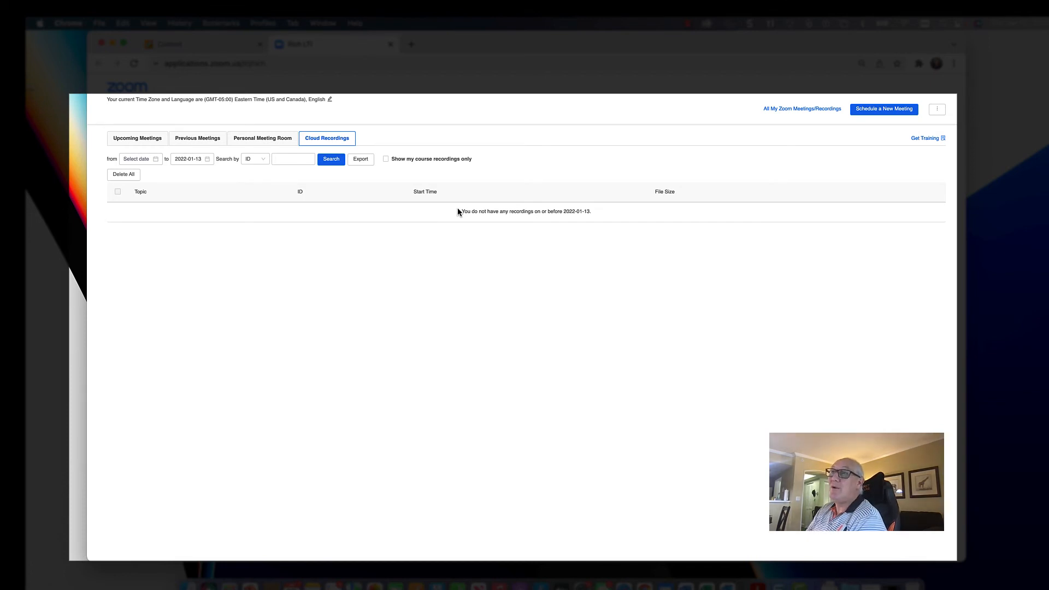
pyautogui.click(138, 138)
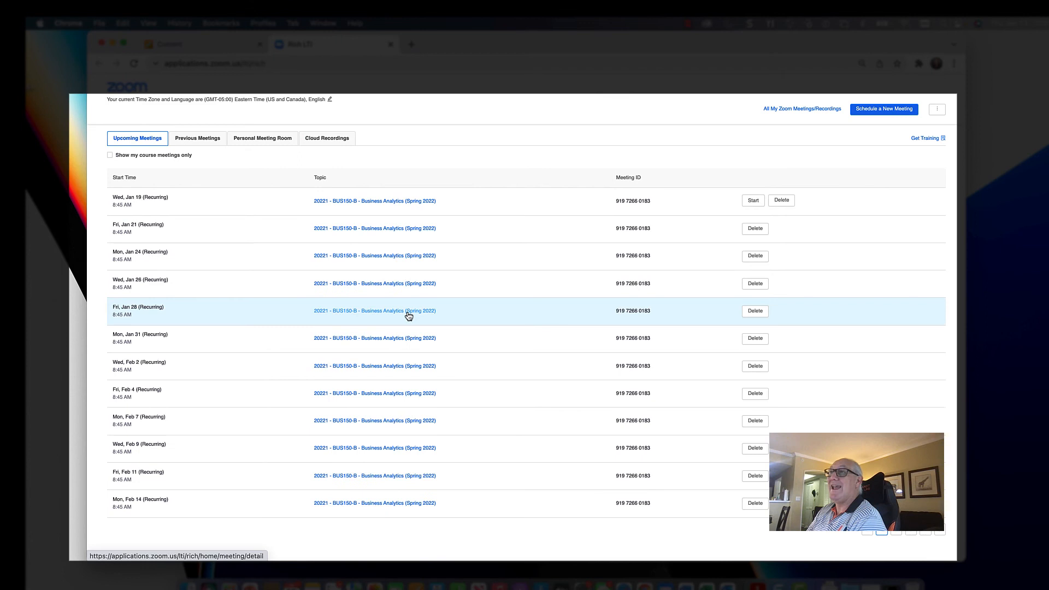
pyautogui.moveTo(483, 266)
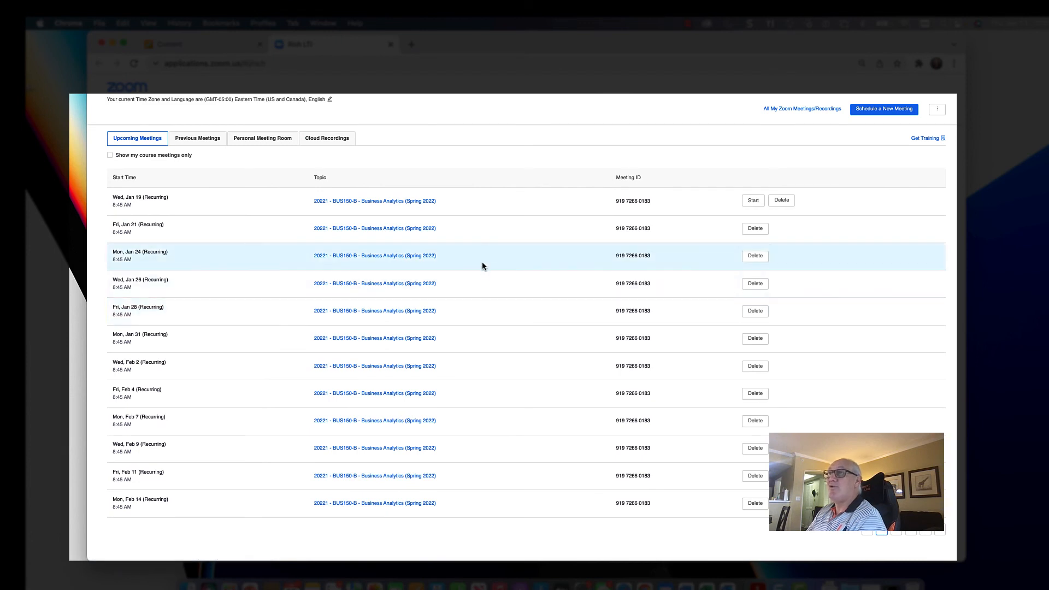
pyautogui.moveTo(466, 186)
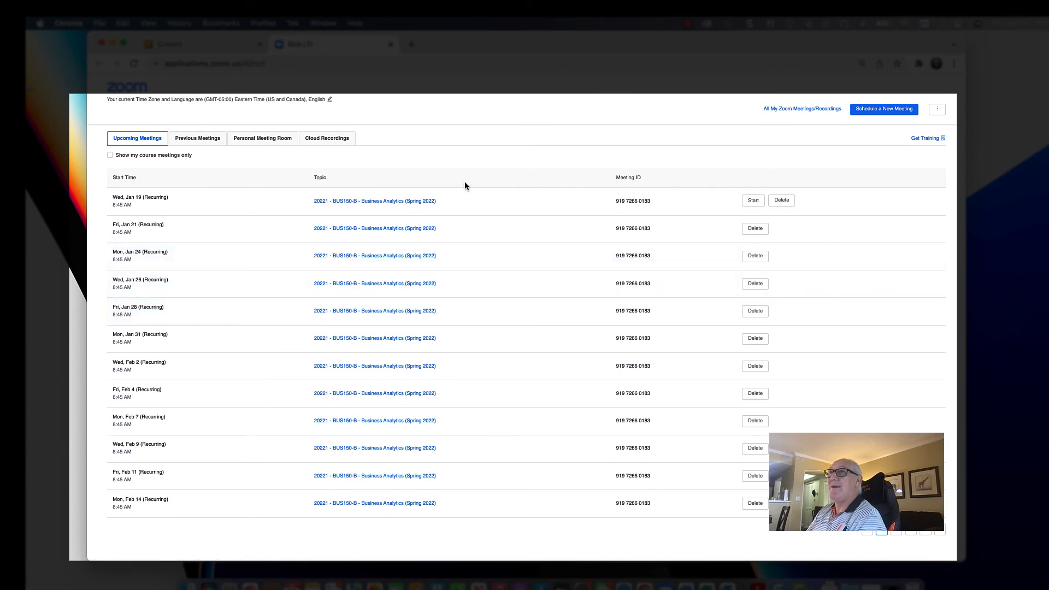